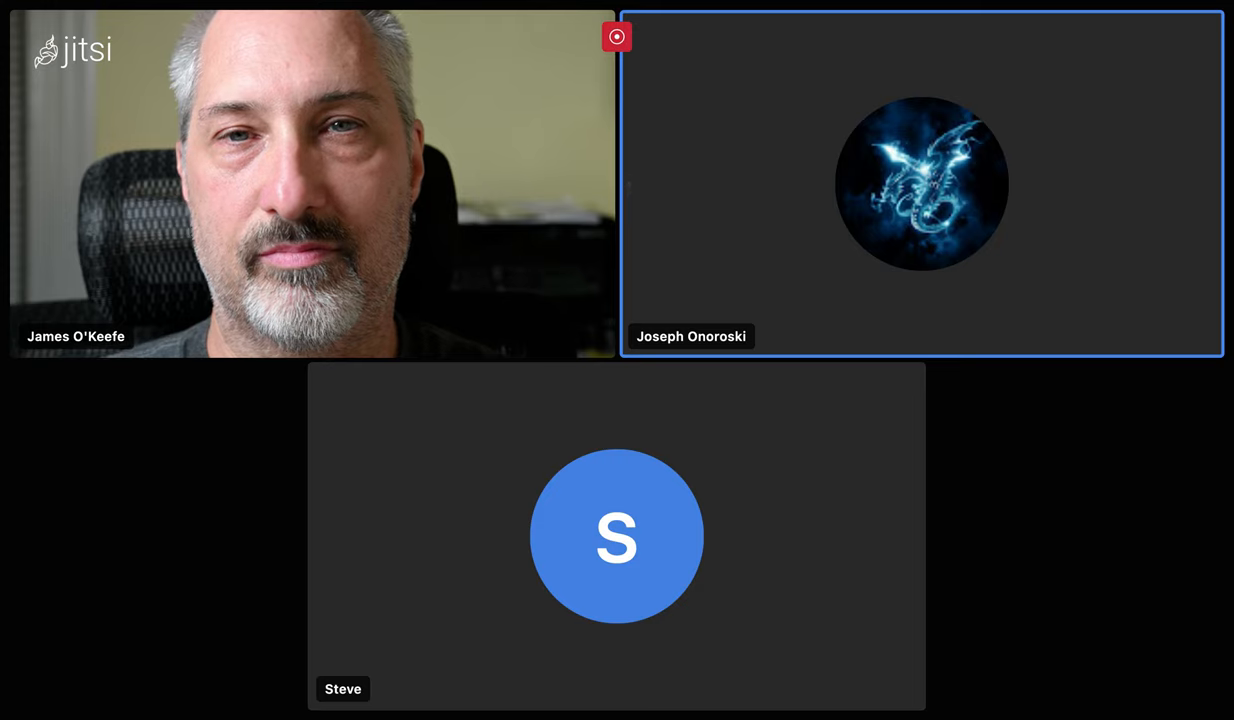
mouse_move(628, 184)
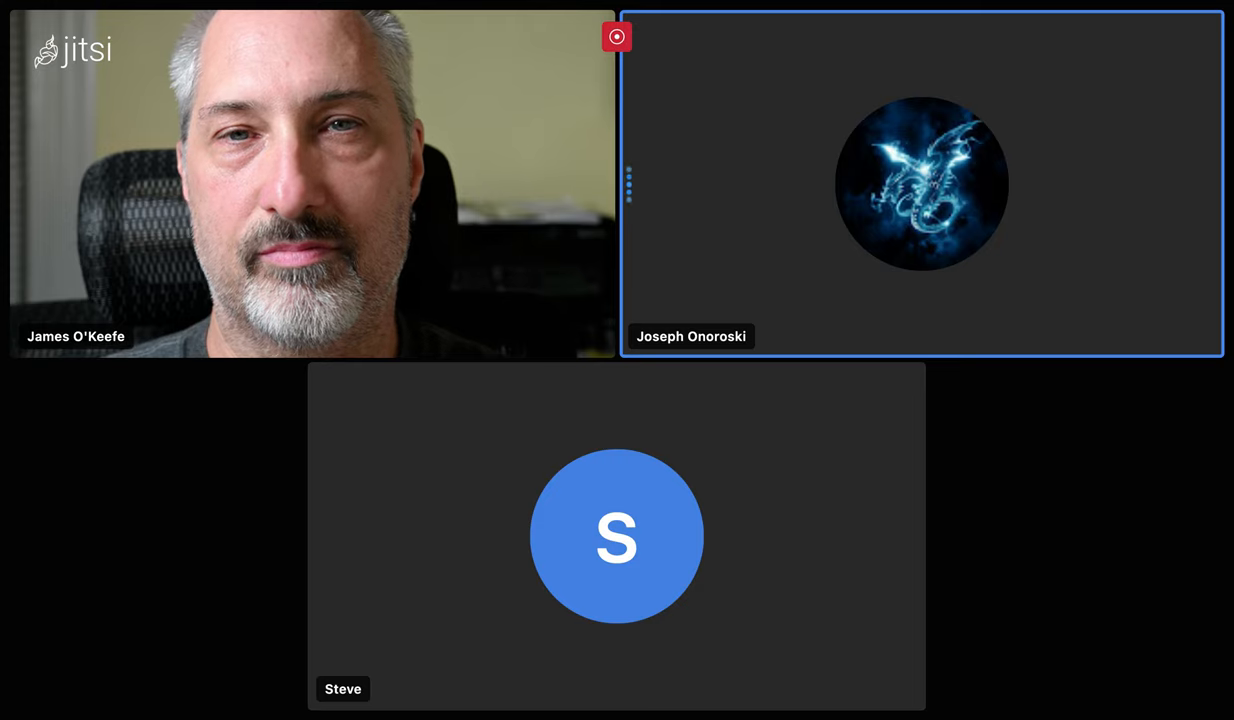